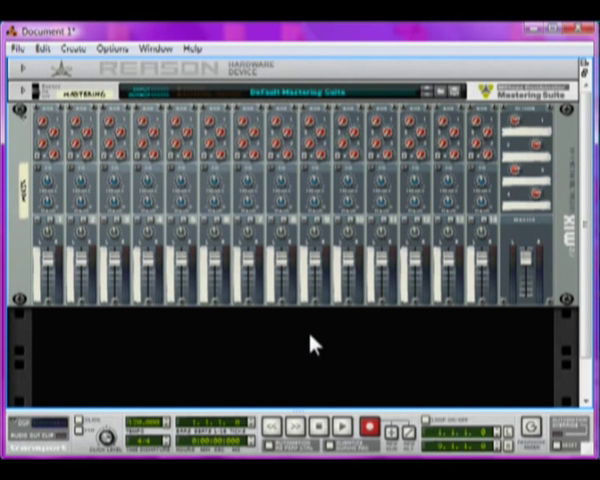
# Scroll the rack to the empty area below the mixer.
pyautogui.scroll(3)
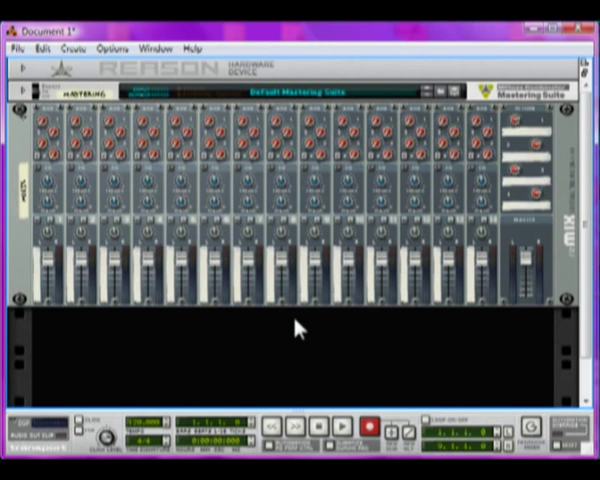
pyautogui.moveTo(324, 328)
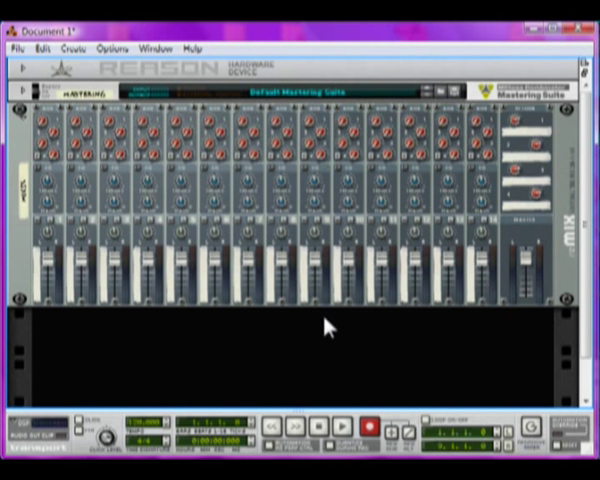
pyautogui.moveTo(332, 344)
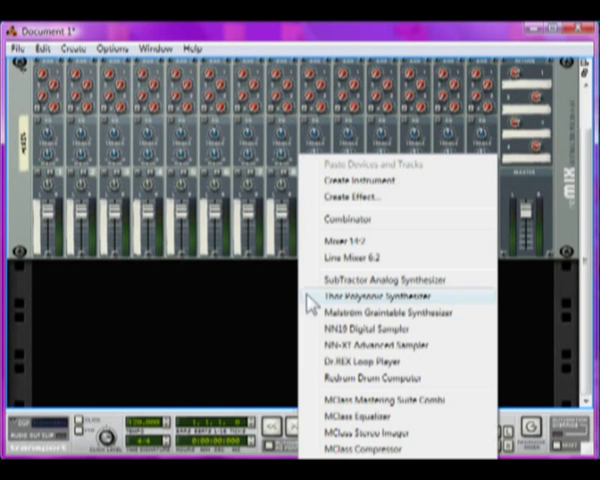
# Create a Combinator and bring up the device list inside it for the Redrum.
pyautogui.click(344, 218)
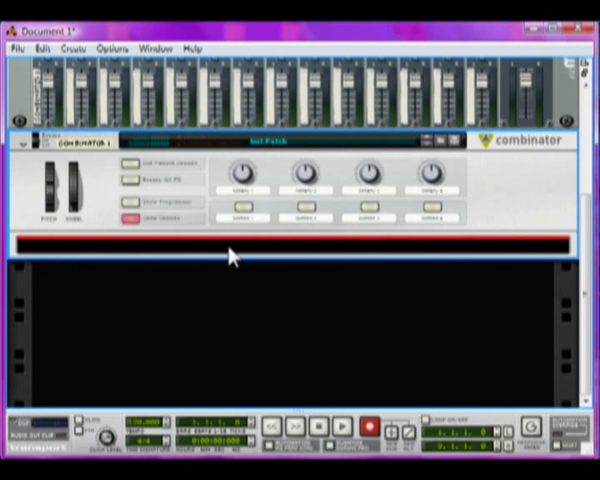
pyautogui.rightClick(230, 256)
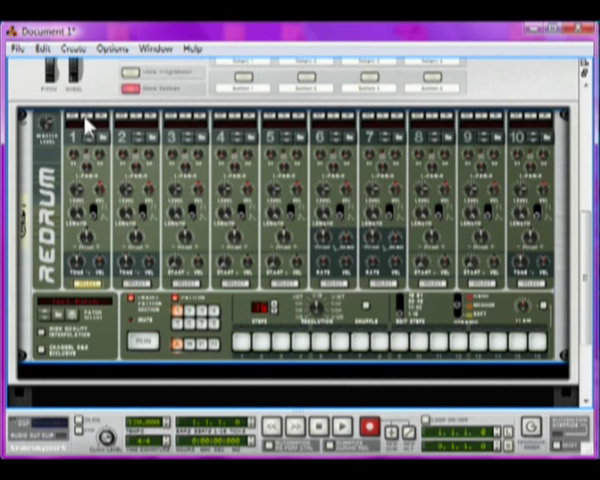
pyautogui.moveTo(88, 158)
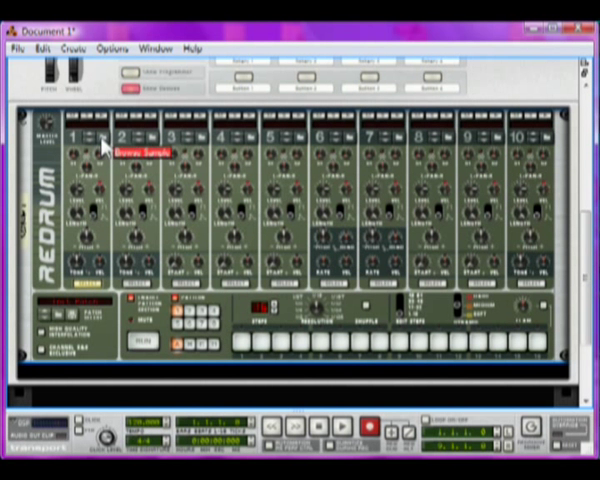
pyautogui.moveTo(216, 150)
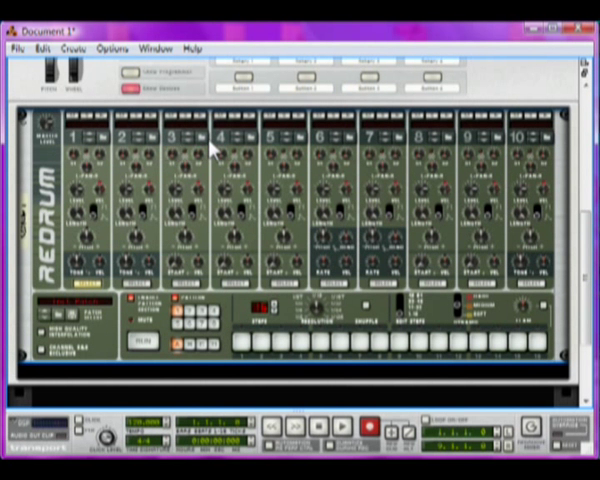
pyautogui.moveTo(100, 144)
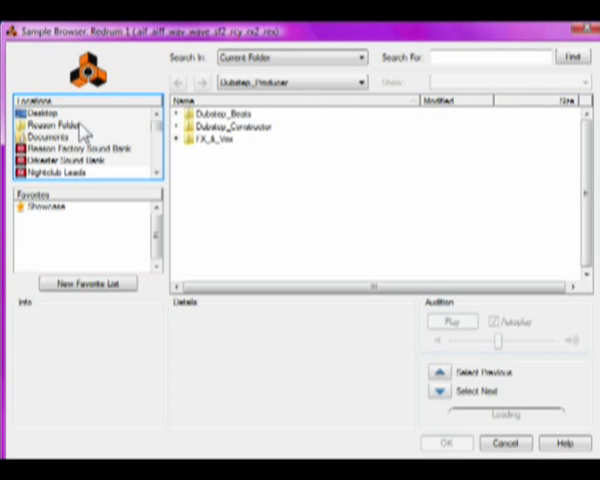
# Browse Desktop to the electro house pack, load a kick into channel 1, and enter a pattern step.
pyautogui.click(40, 114)
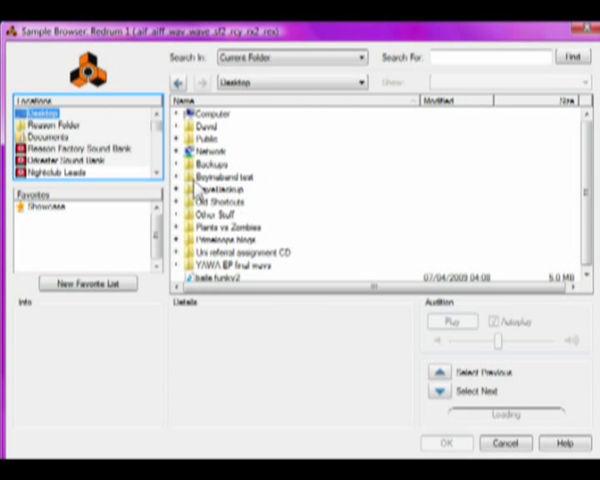
pyautogui.click(184, 176)
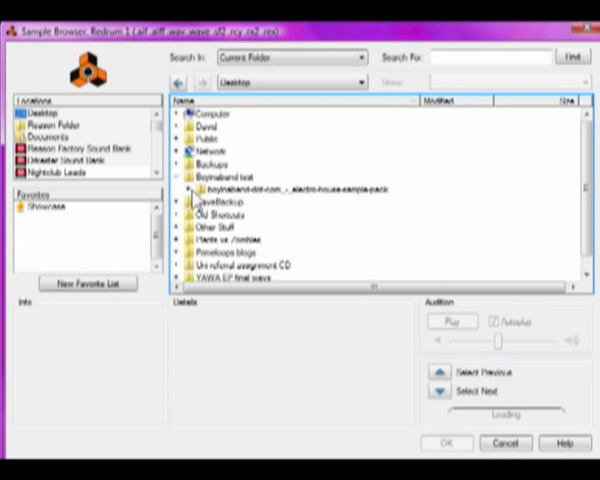
pyautogui.click(196, 188)
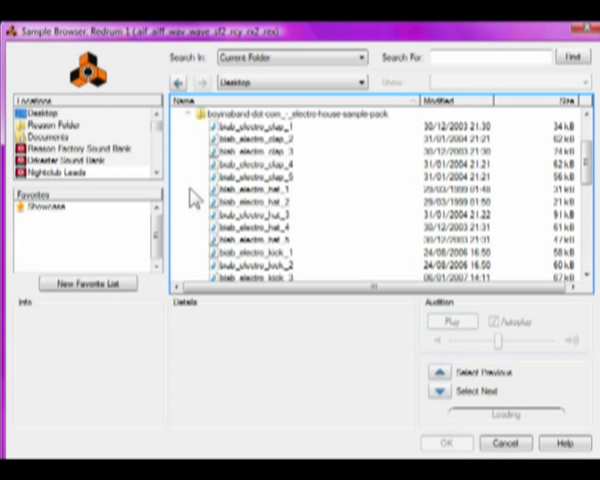
pyautogui.click(244, 126)
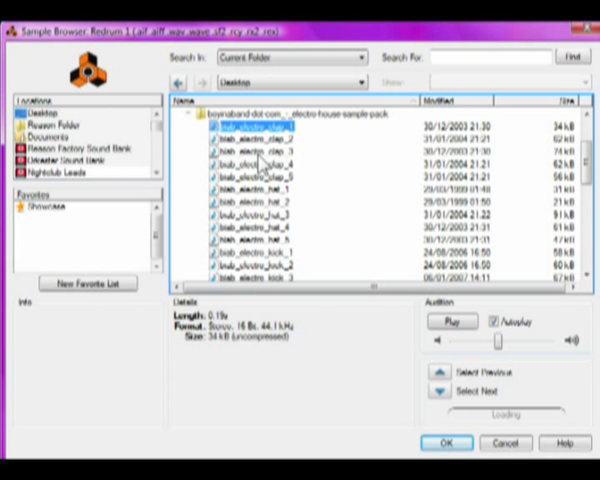
pyautogui.click(250, 202)
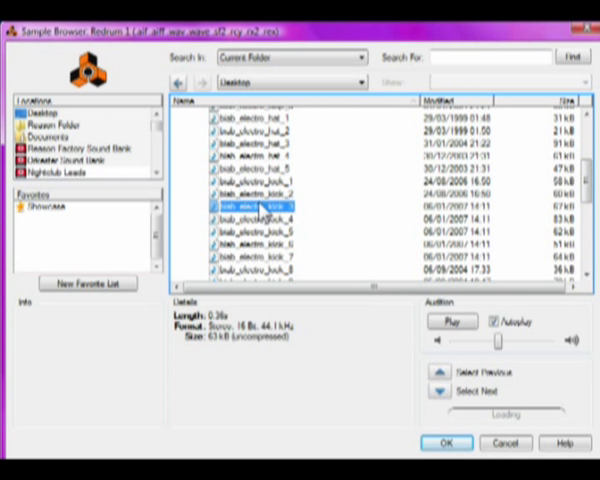
pyautogui.click(448, 444)
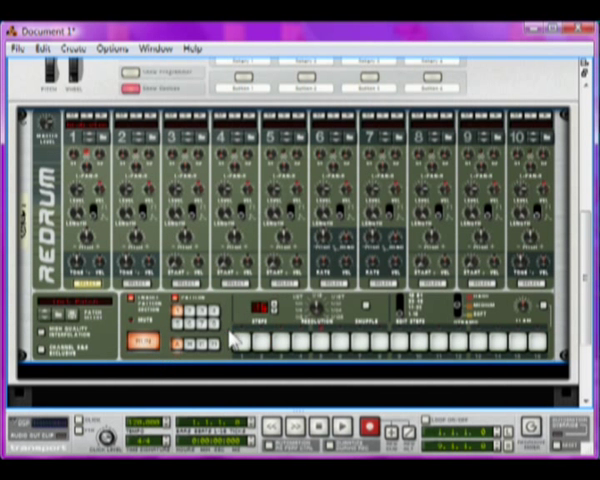
pyautogui.click(400, 344)
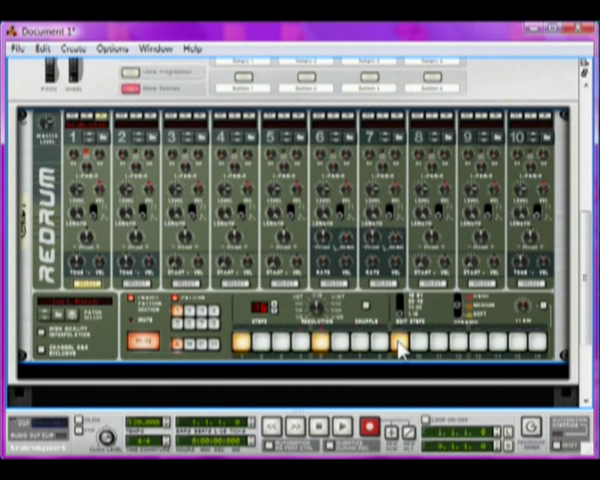